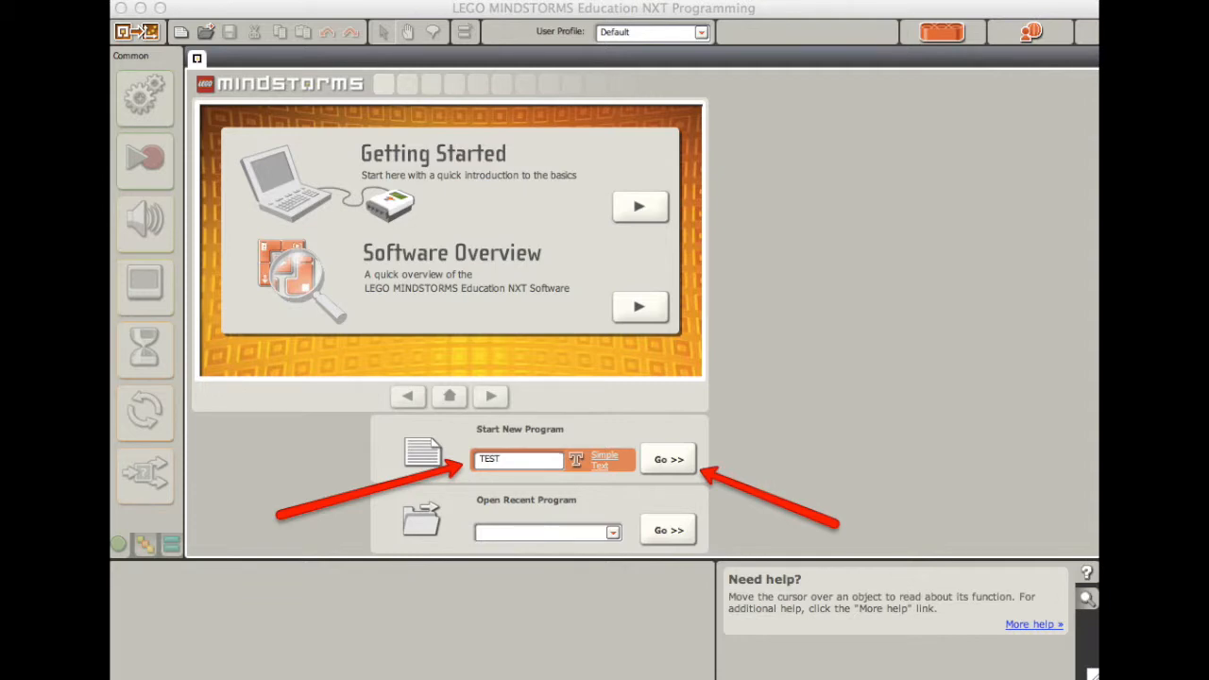
- Create the new program TEST, whose workspace grid holds a Move block
left_click(669, 460)
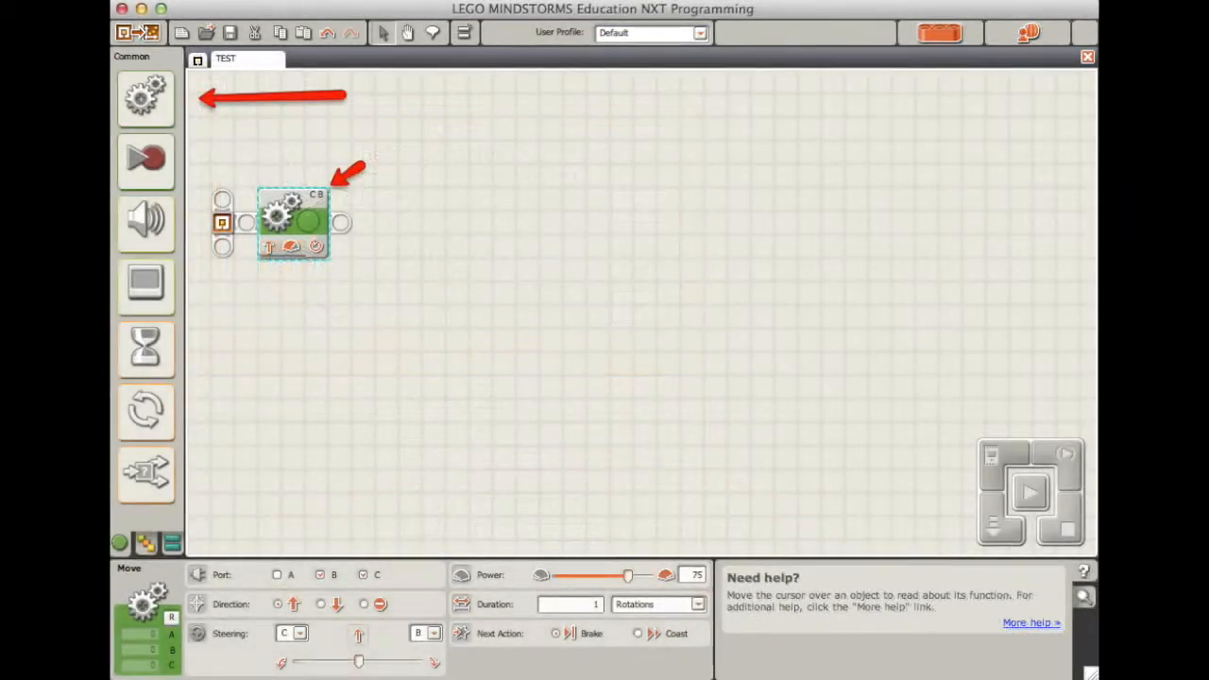